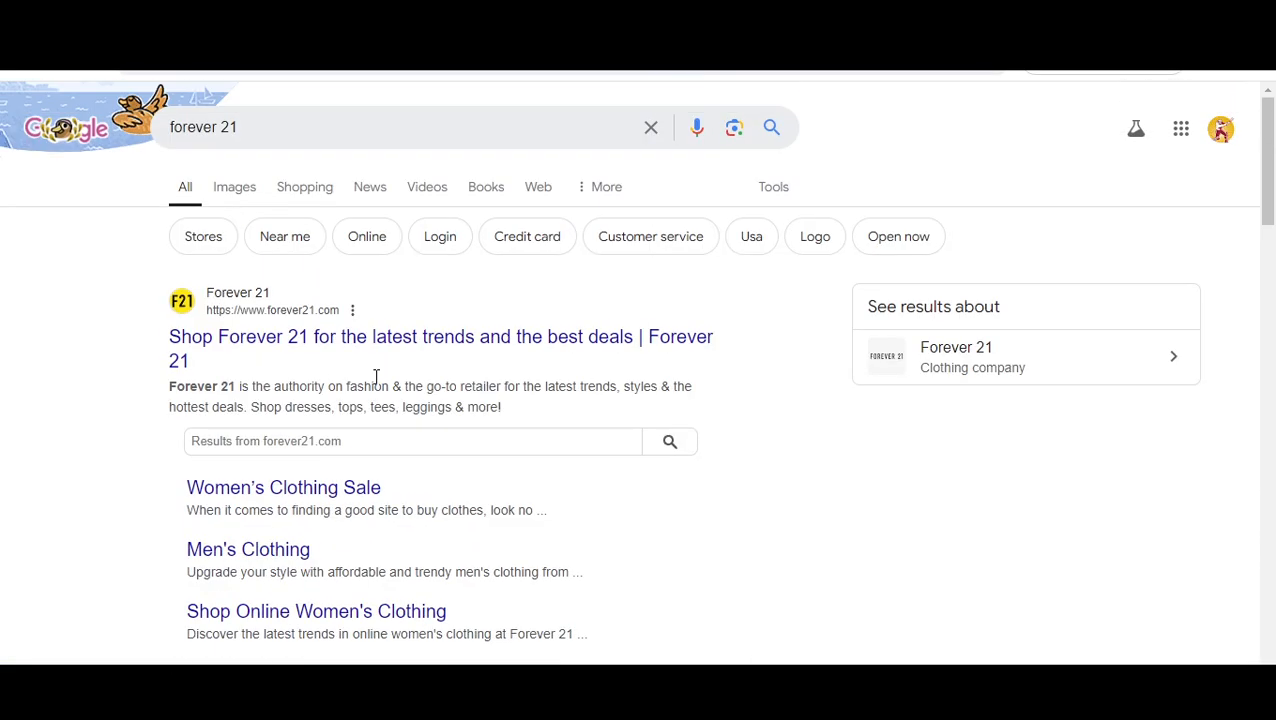
- Add the line "lets get start" under the heading and begin a new line
scroll("down", 3)
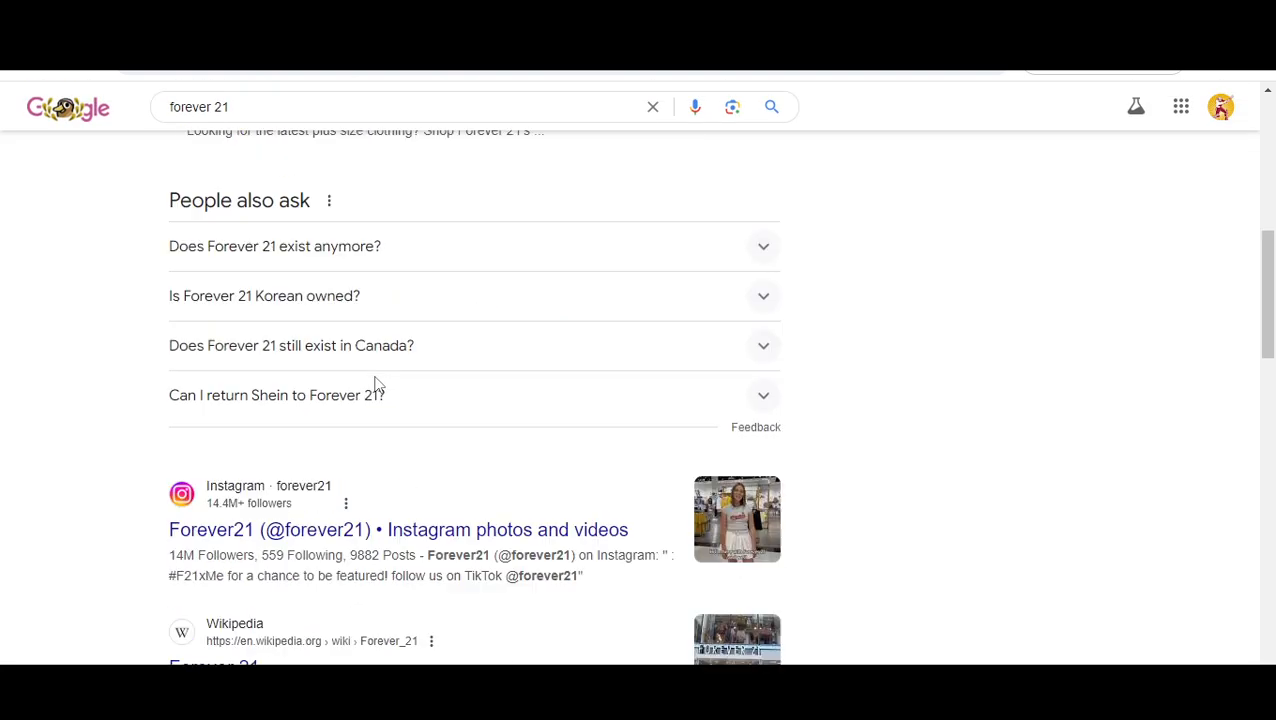
scroll("down", 3)
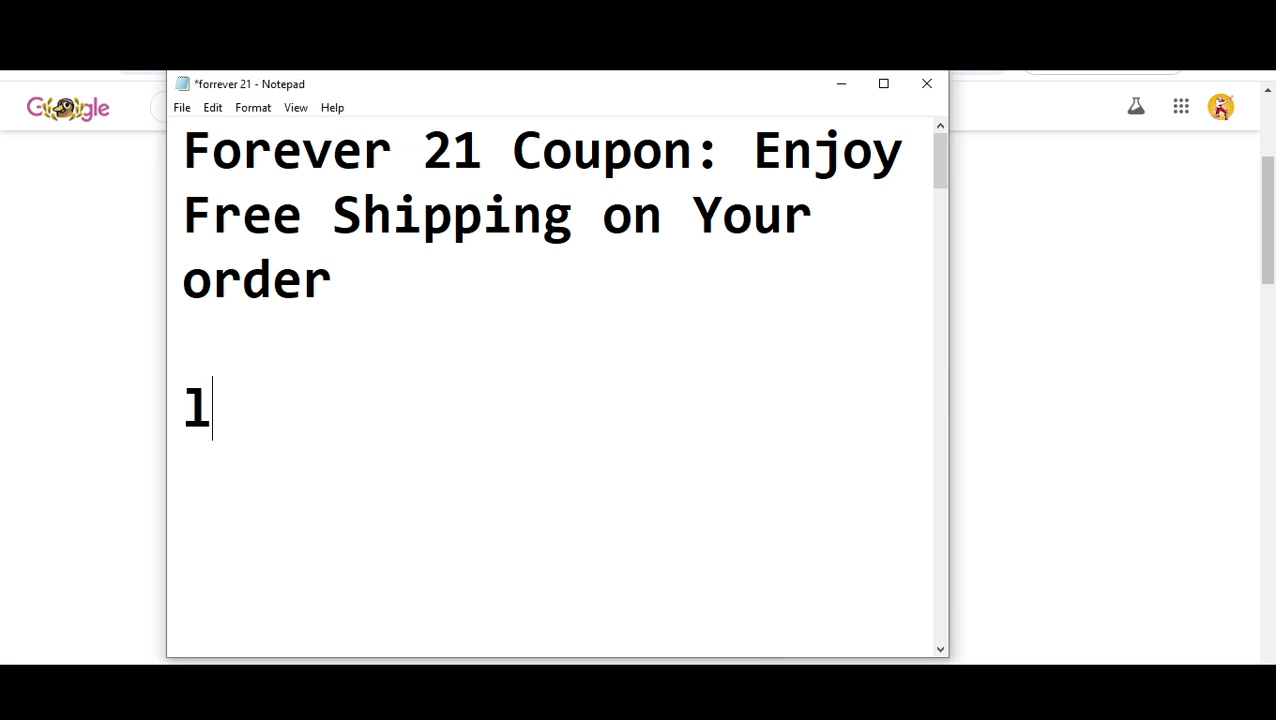
type("ets get start")
type("code 1 is")
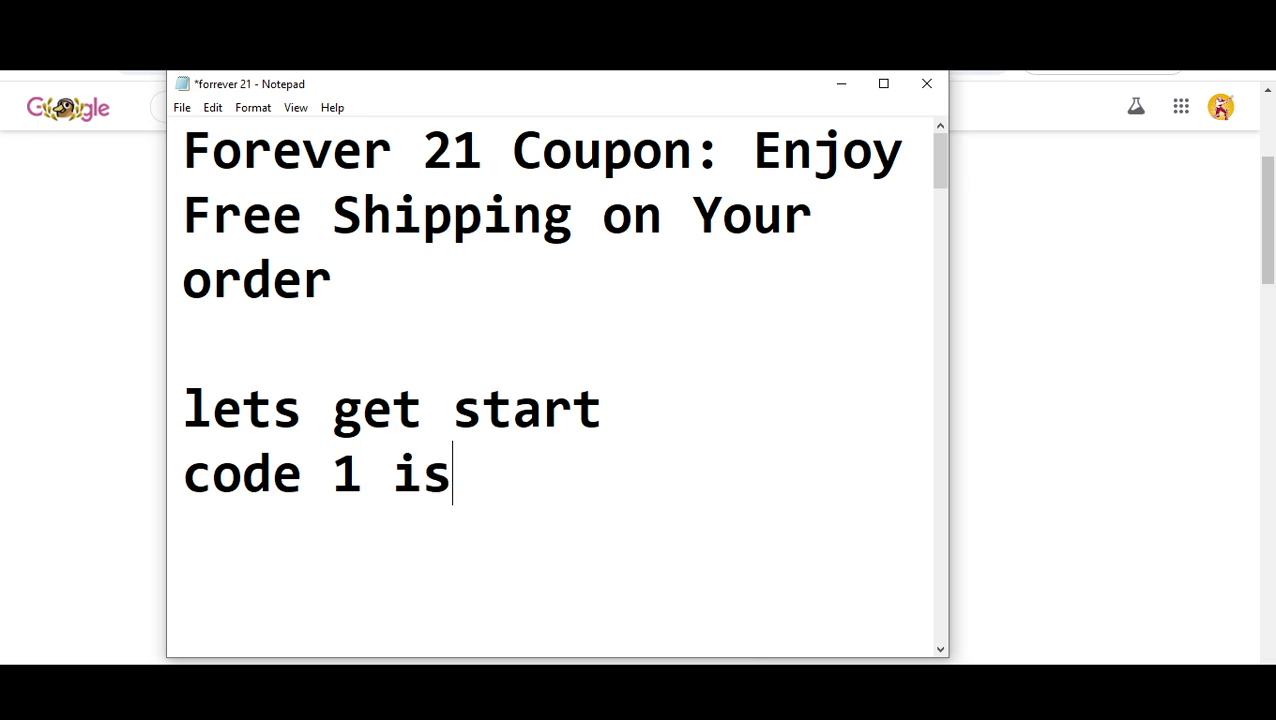
key("enter")
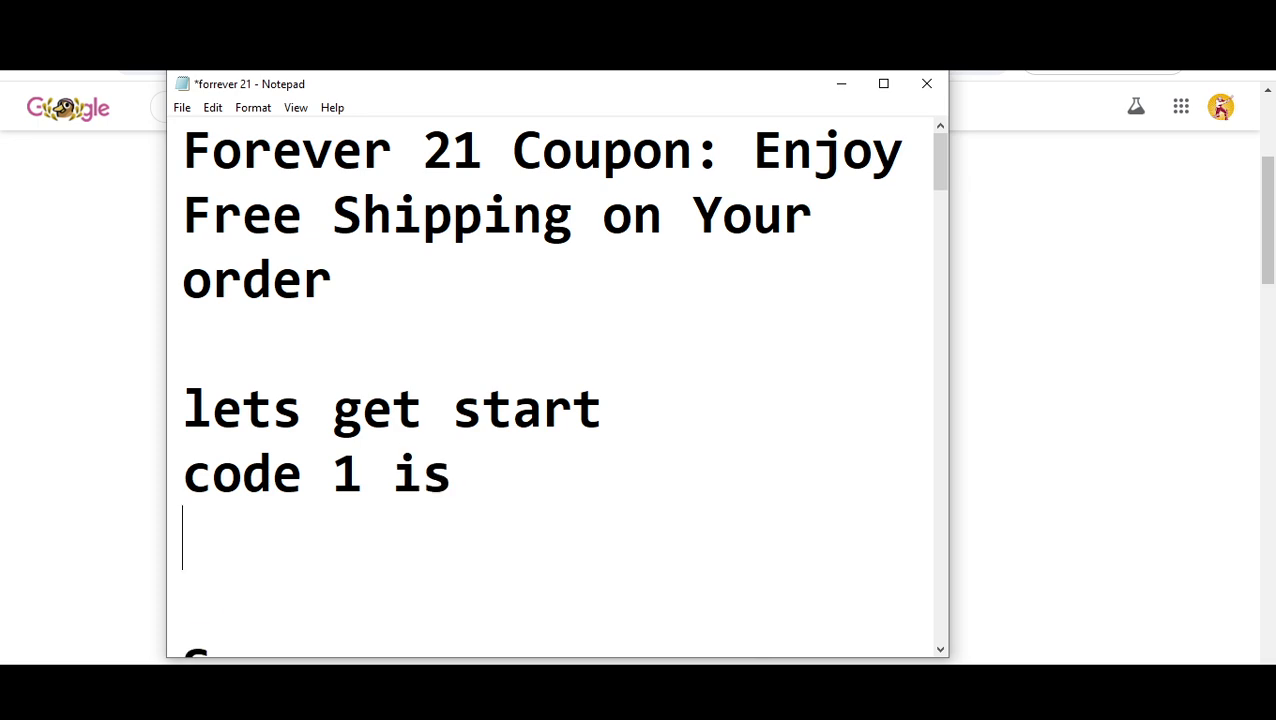
type("Se")
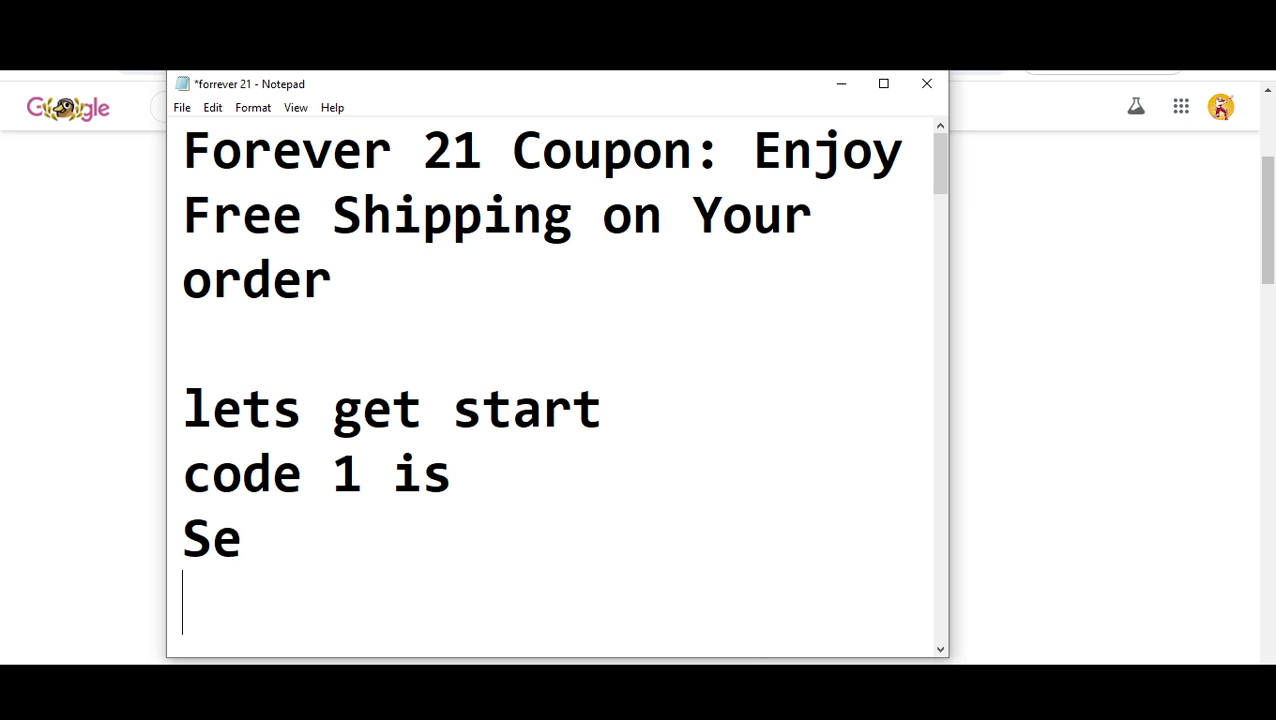
type("ssA")
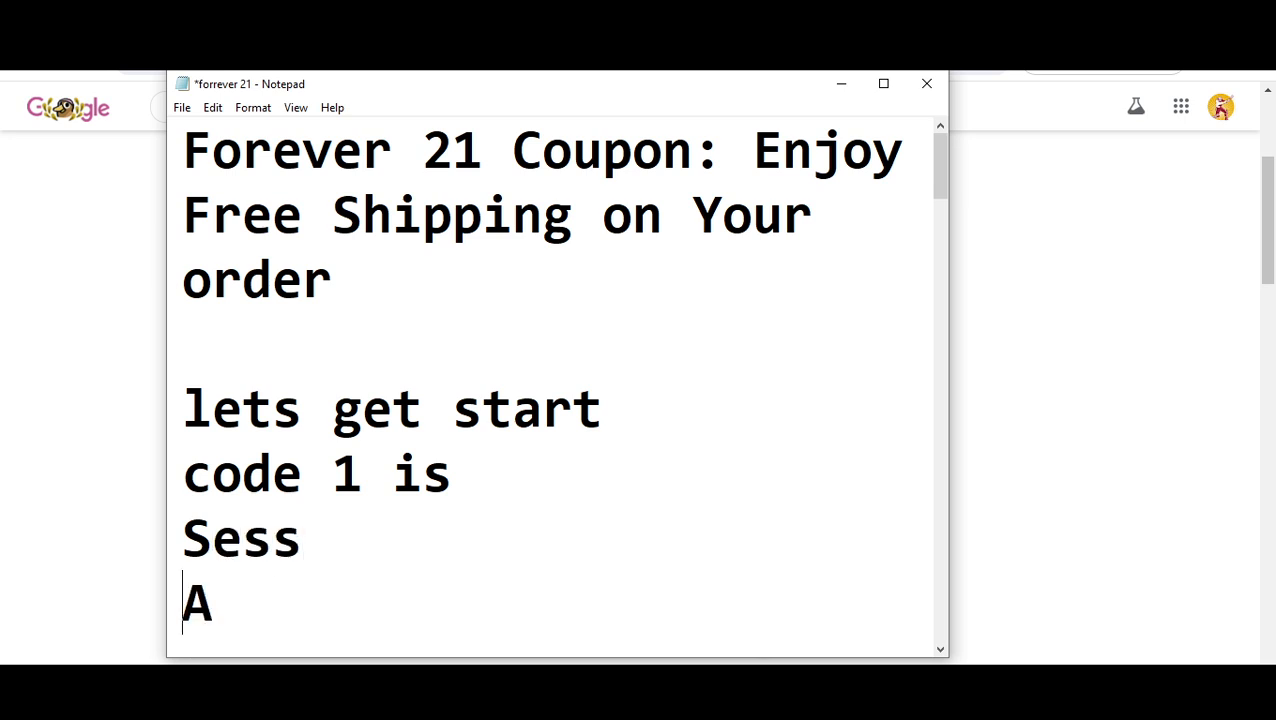
type("AIF")
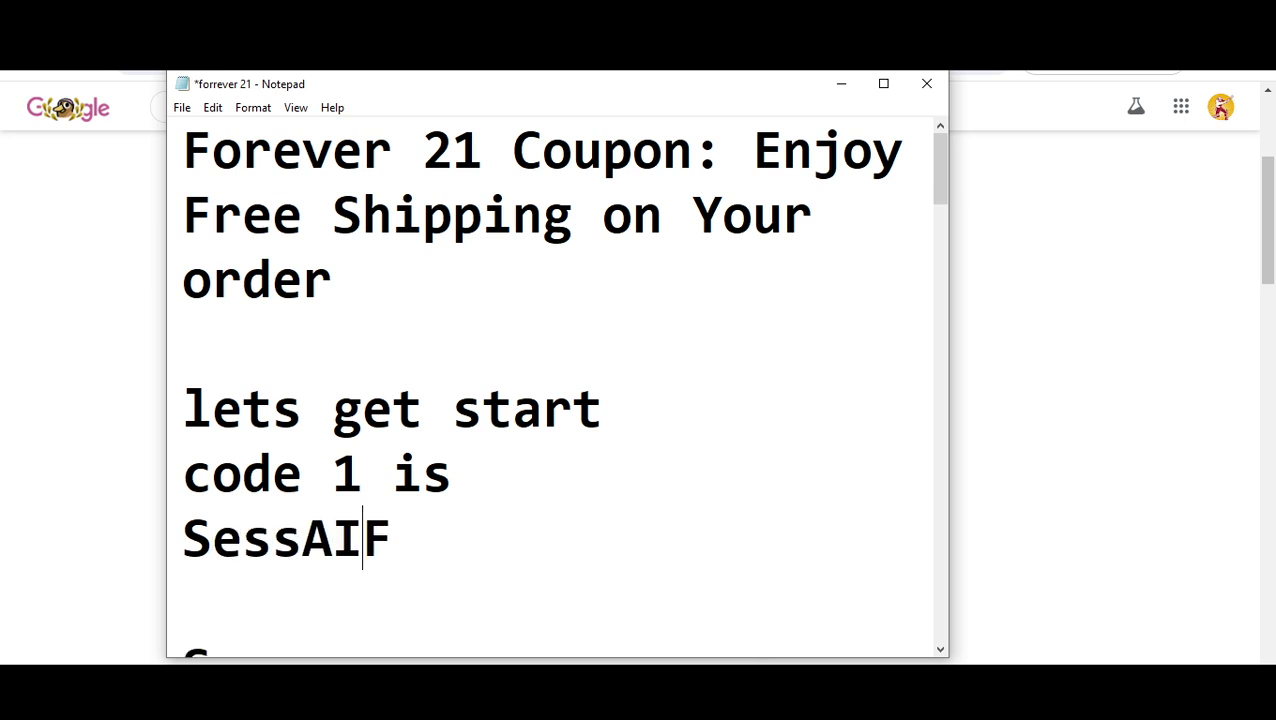
type("S")
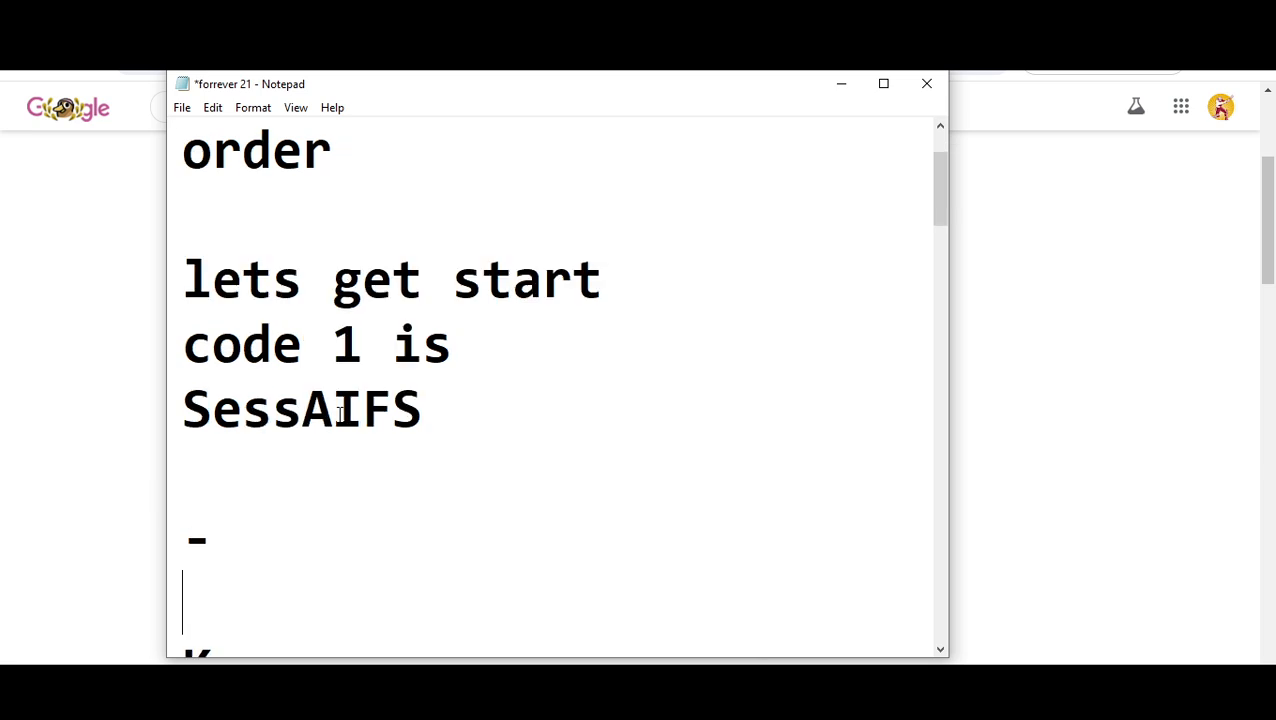
type("-K")
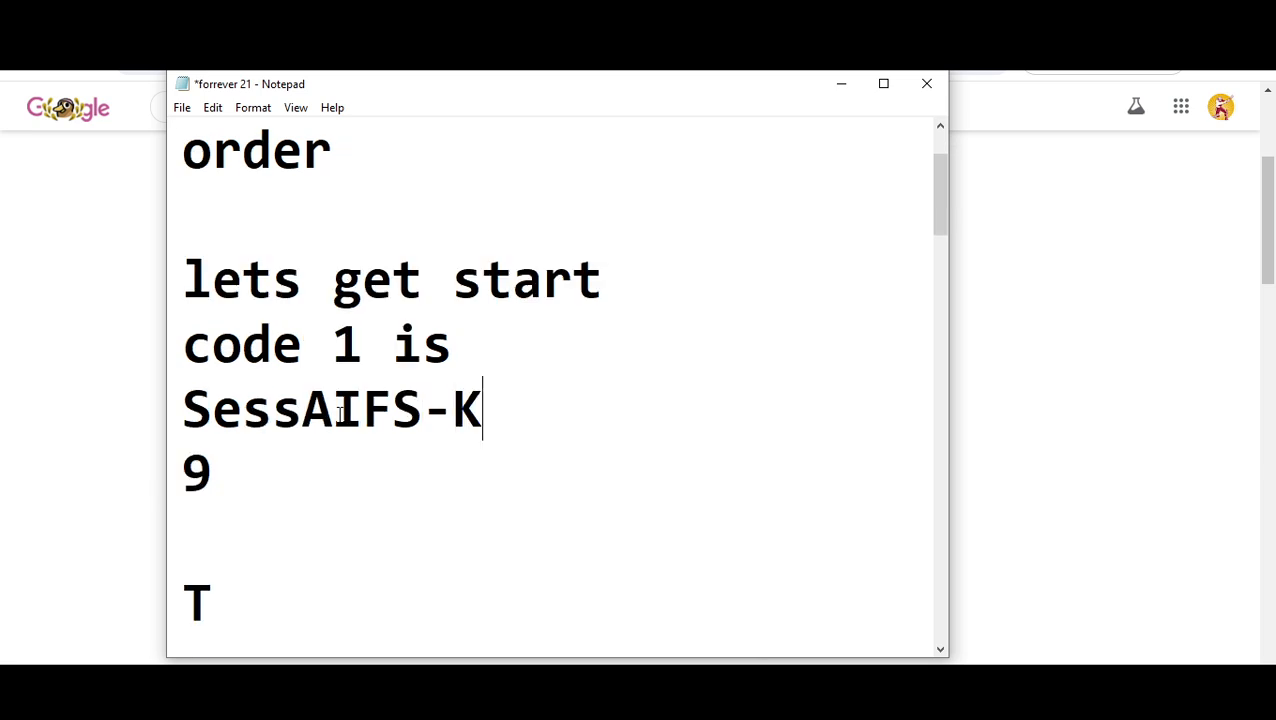
type("TK")
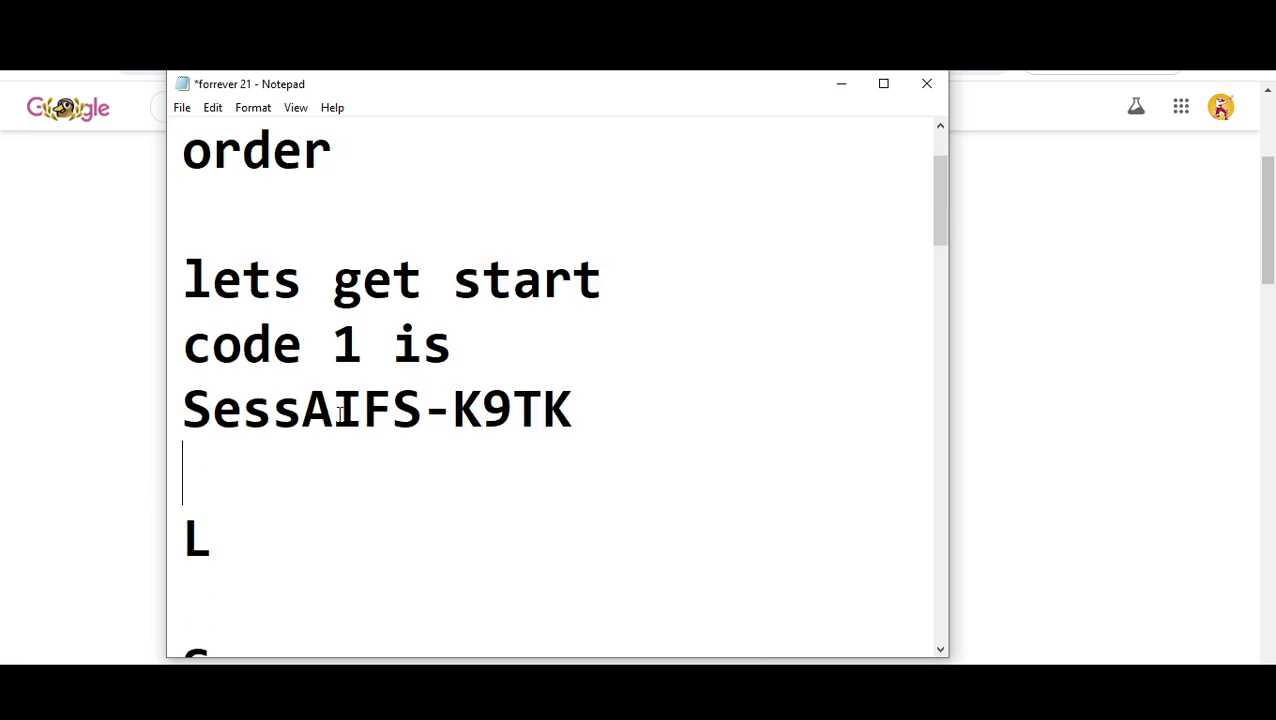
type("LS")
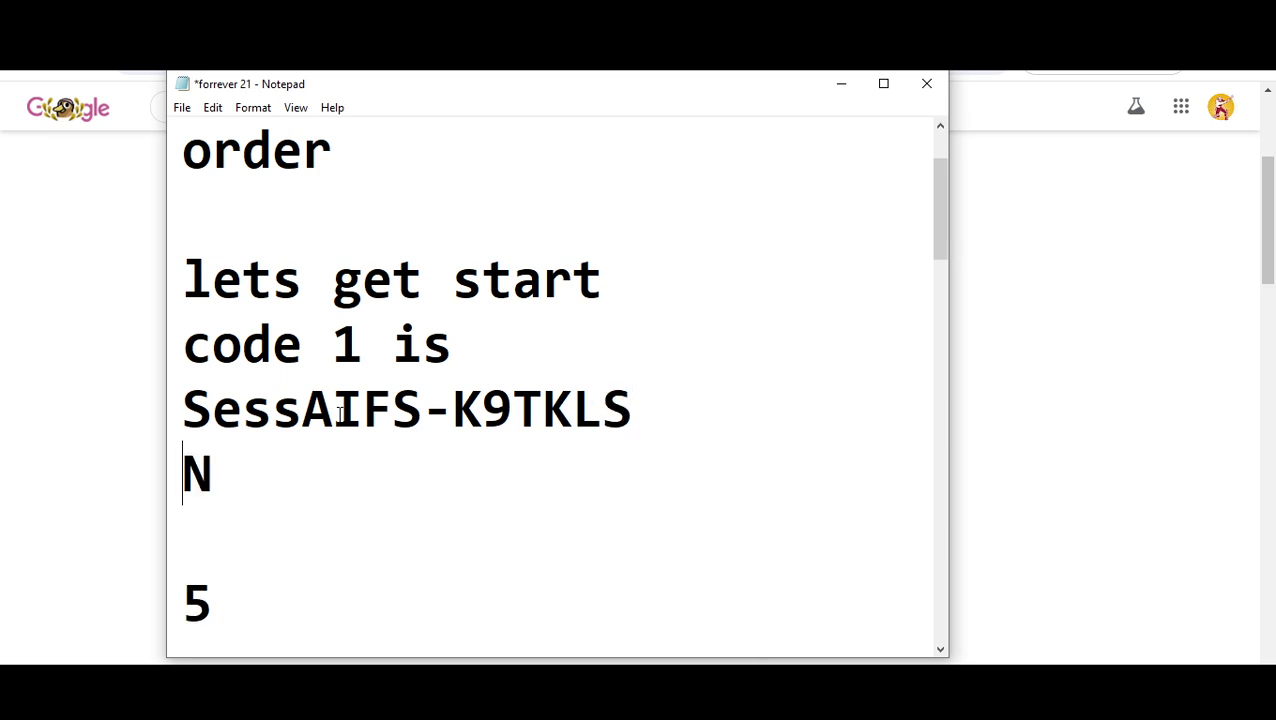
type("55")
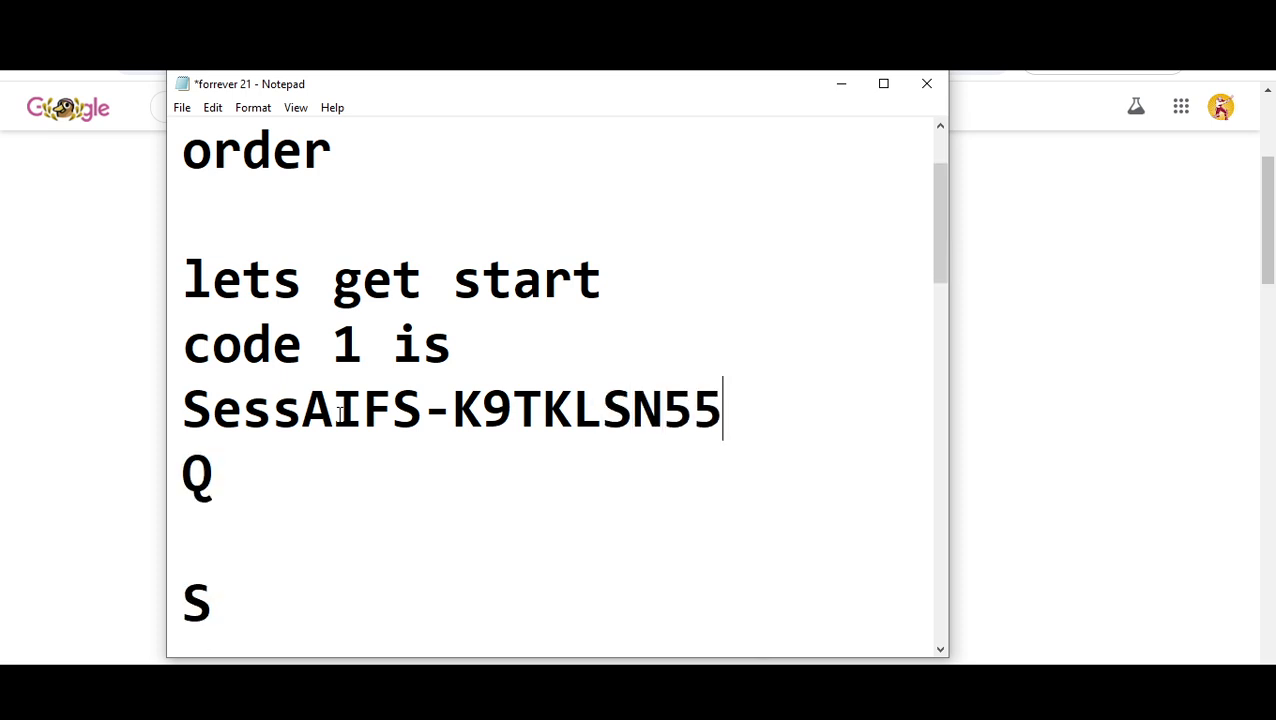
type("QSP")
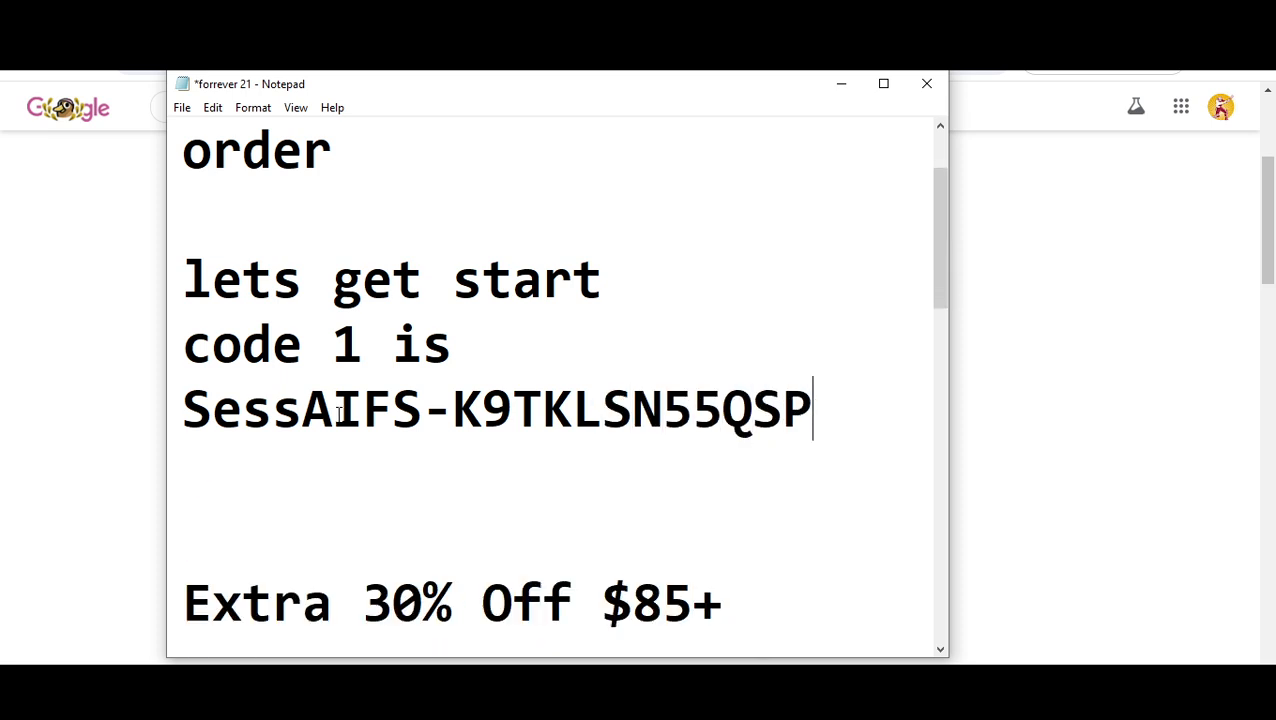
- Add "code 2 is APPMVP30" below the Extra 30% Off line and save the note
scroll("down", 3)
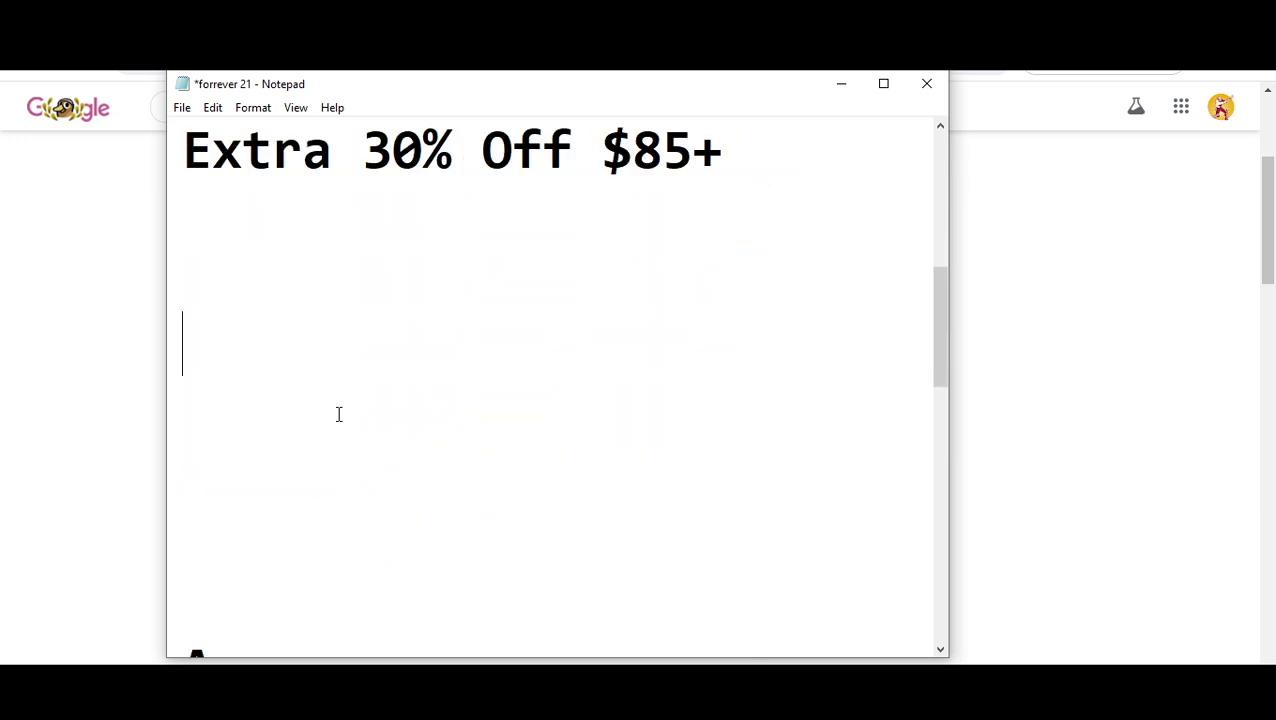
type("code 2")
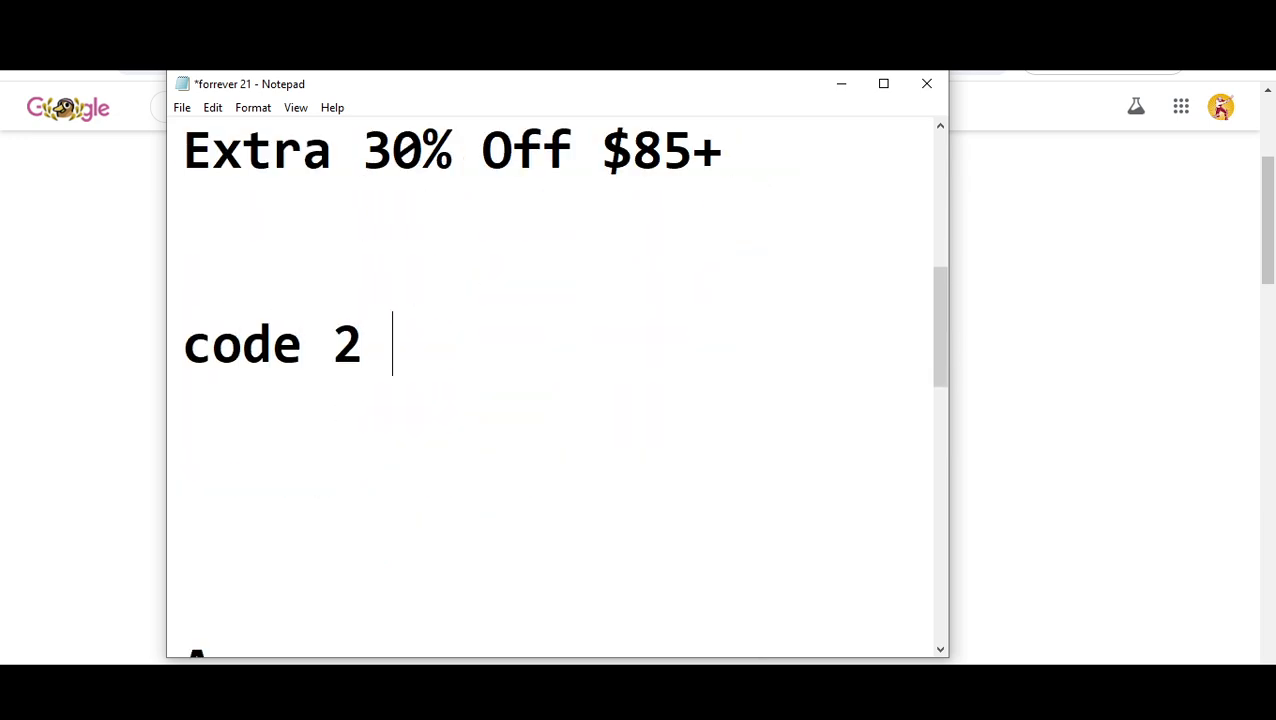
type("is")
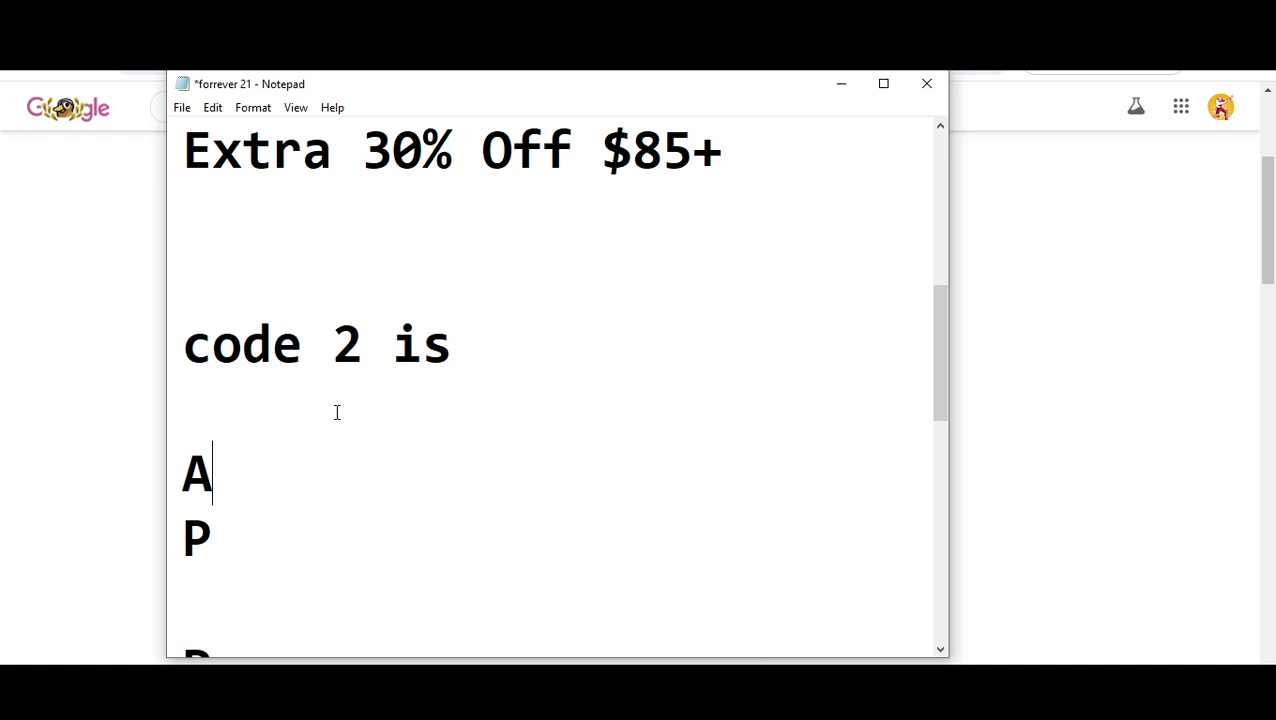
type("PP")
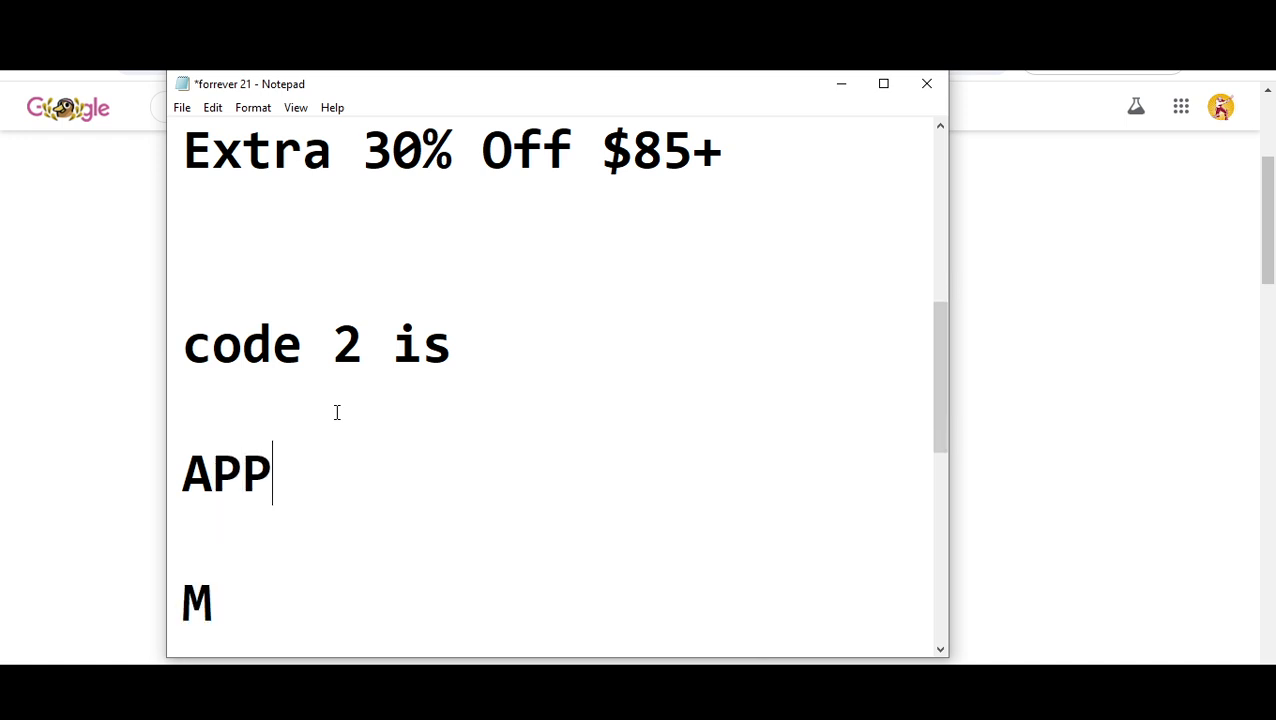
type("MVP")
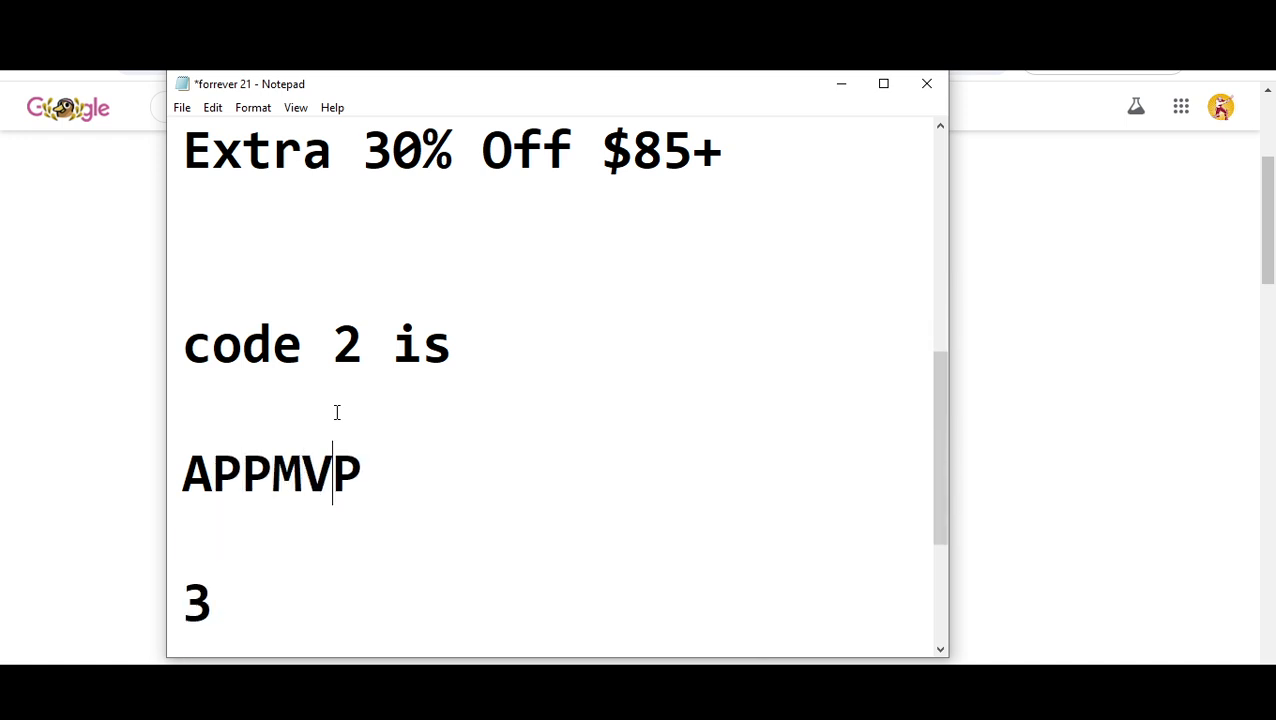
type("30")
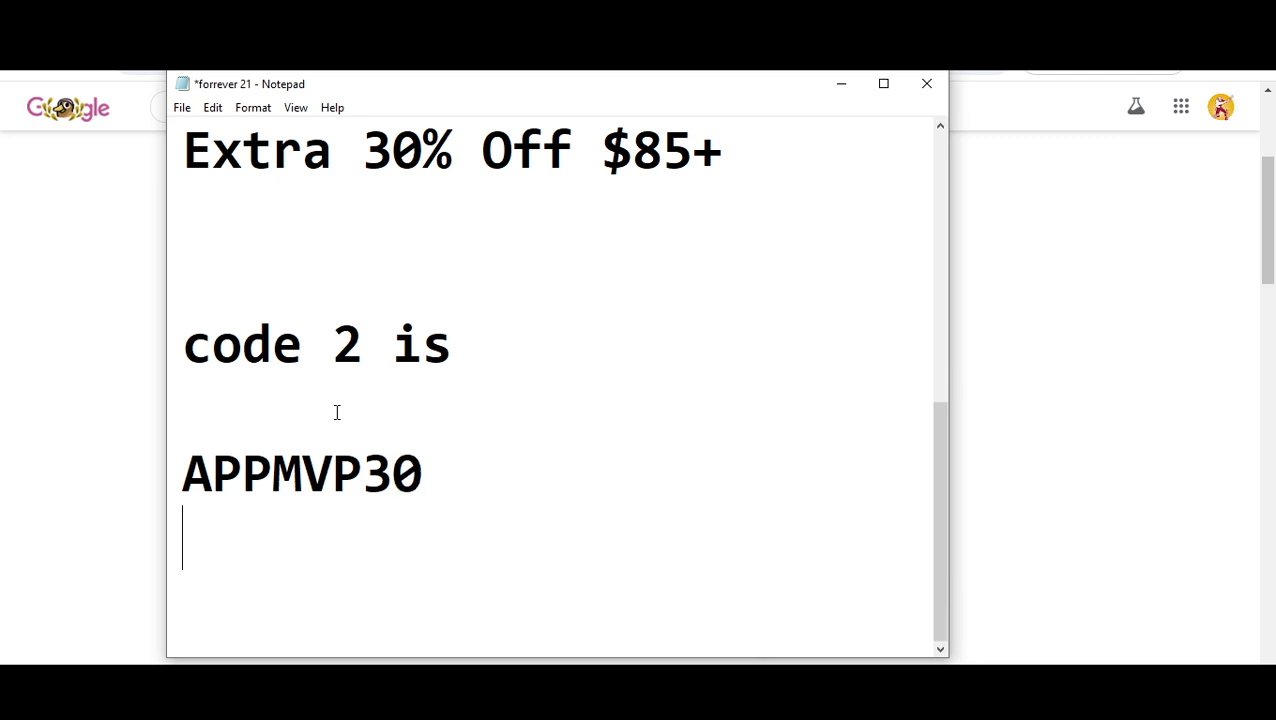
key("ctrl+s")
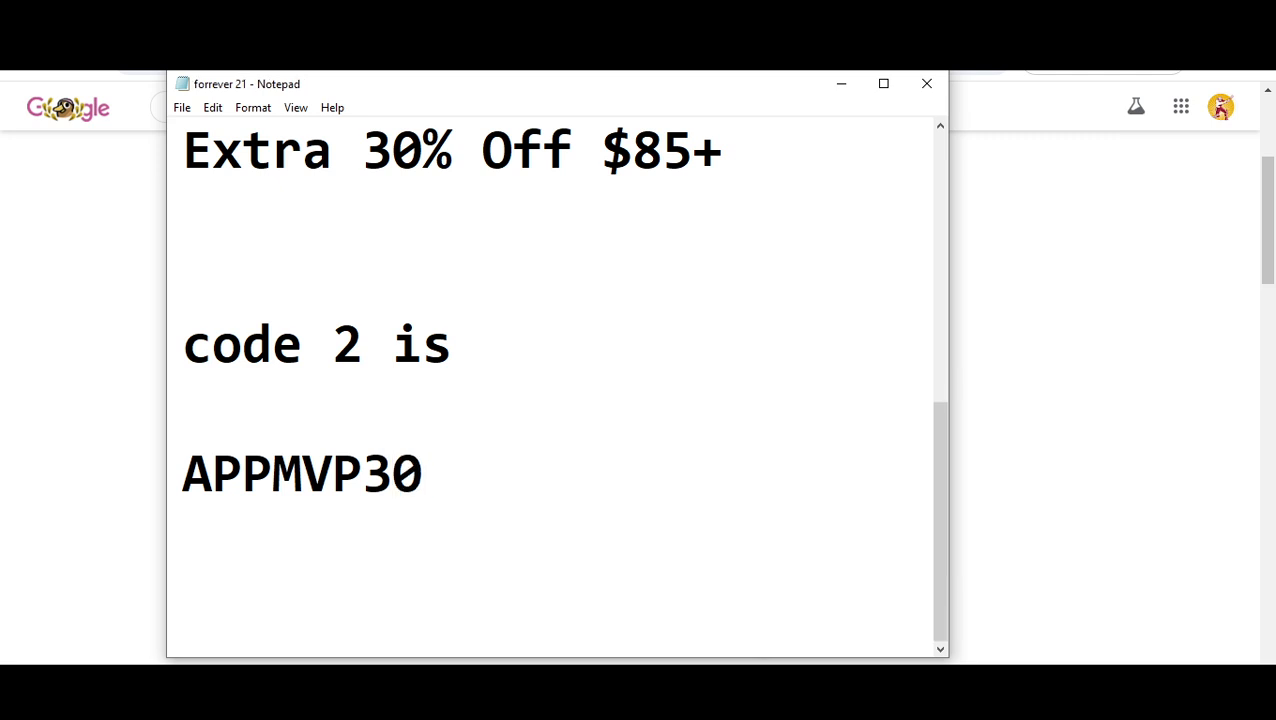